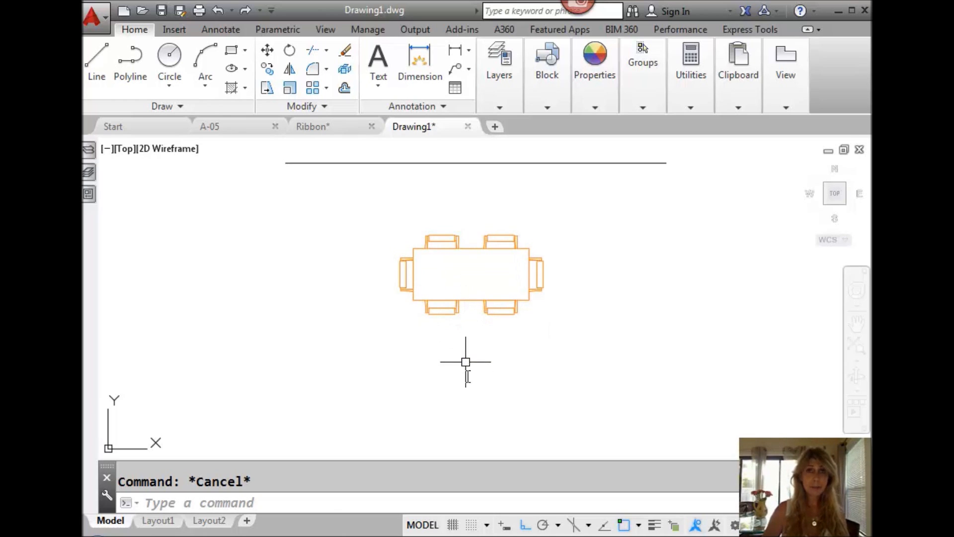
{"action": "mouse_move", "coordinate": [466, 377]}
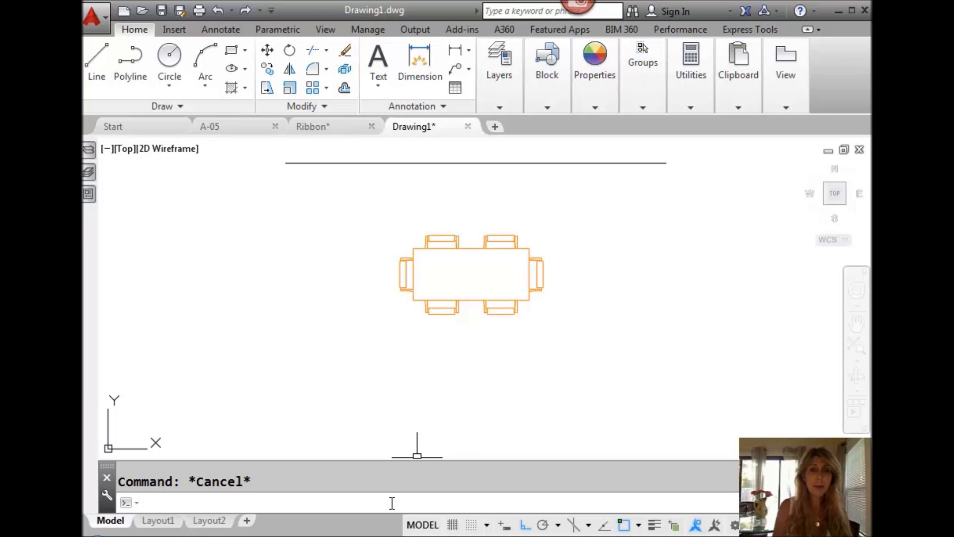
- Scale the table-and-chairs block by reference so the tabletop edge becomes 5 feet
{"action": "type", "text": "scal"}
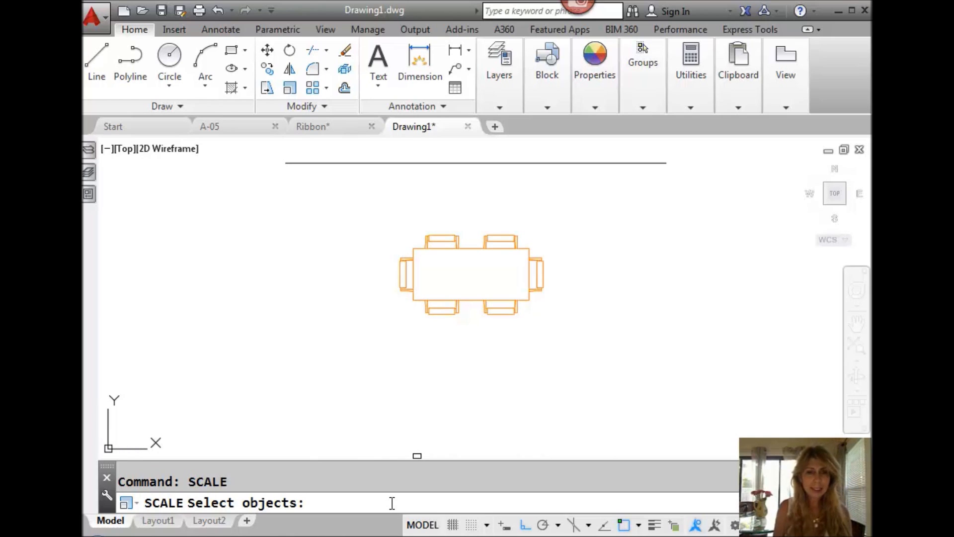
{"action": "mouse_move", "coordinate": [428, 325]}
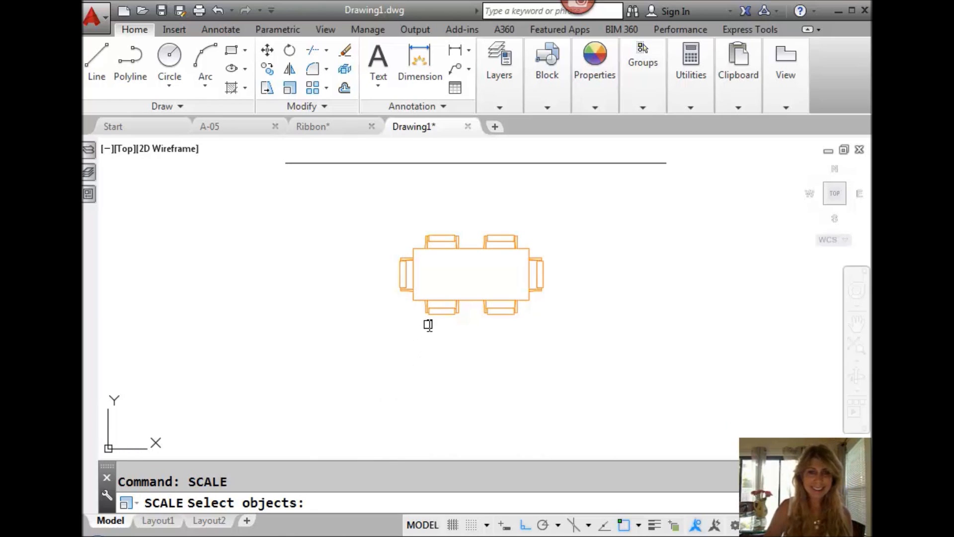
{"action": "left_click", "coordinate": [442, 315]}
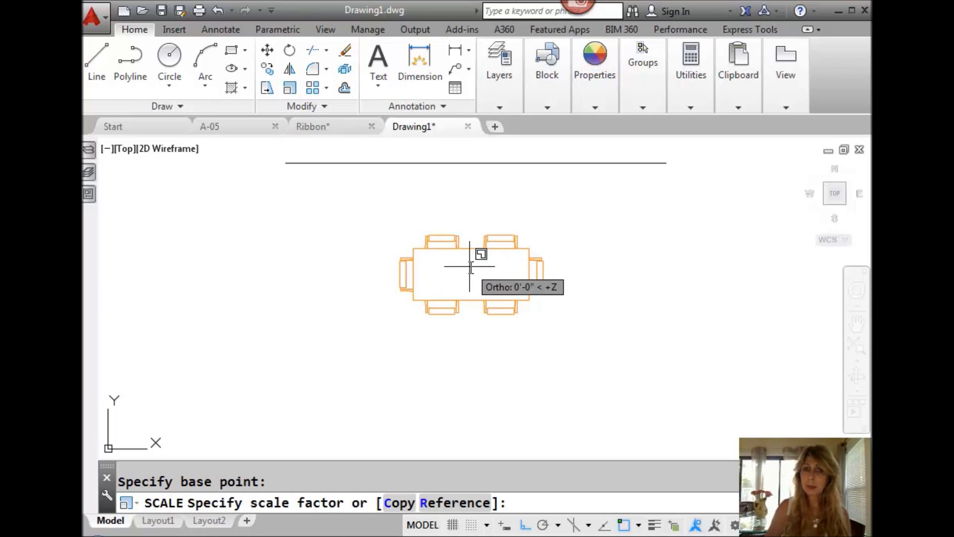
{"action": "type", "text": "r"}
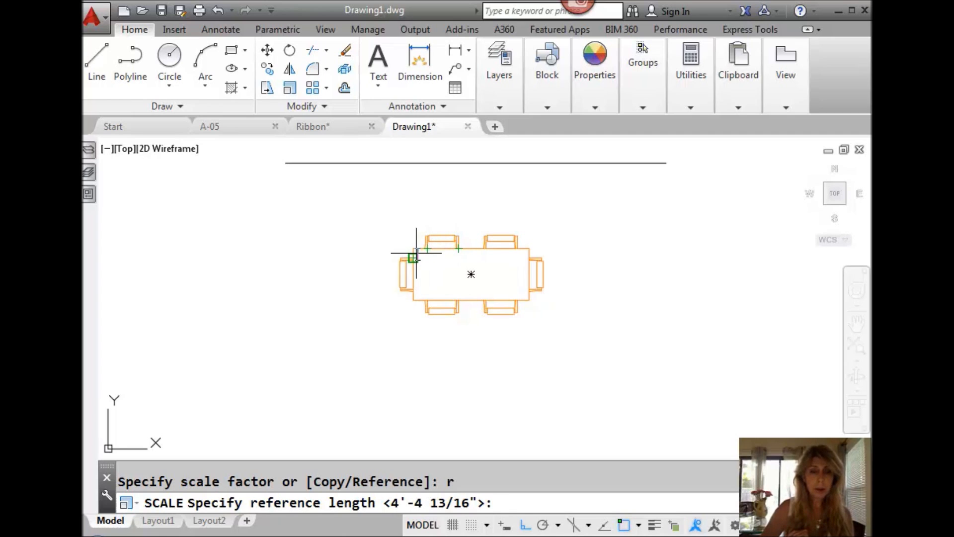
{"action": "left_click", "coordinate": [416, 252]}
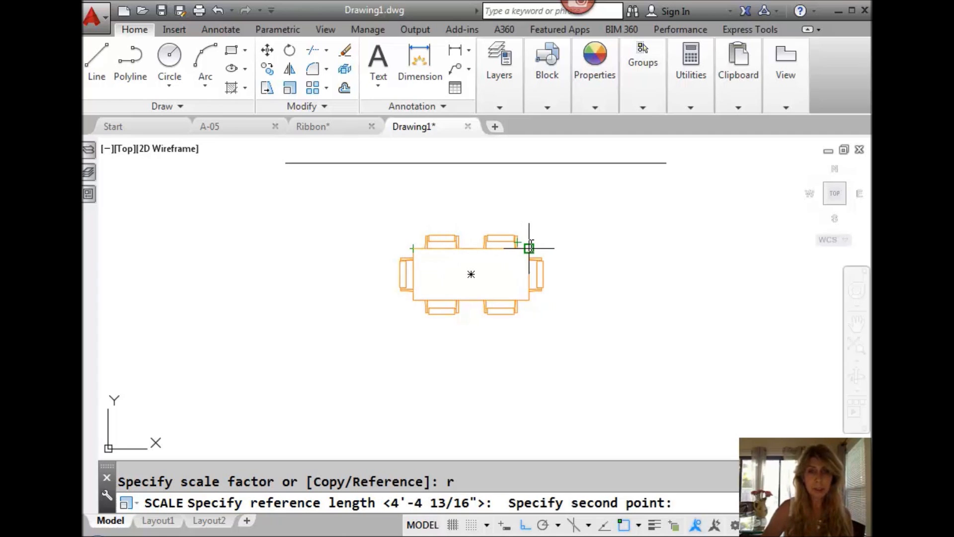
{"action": "left_click", "coordinate": [528, 249]}
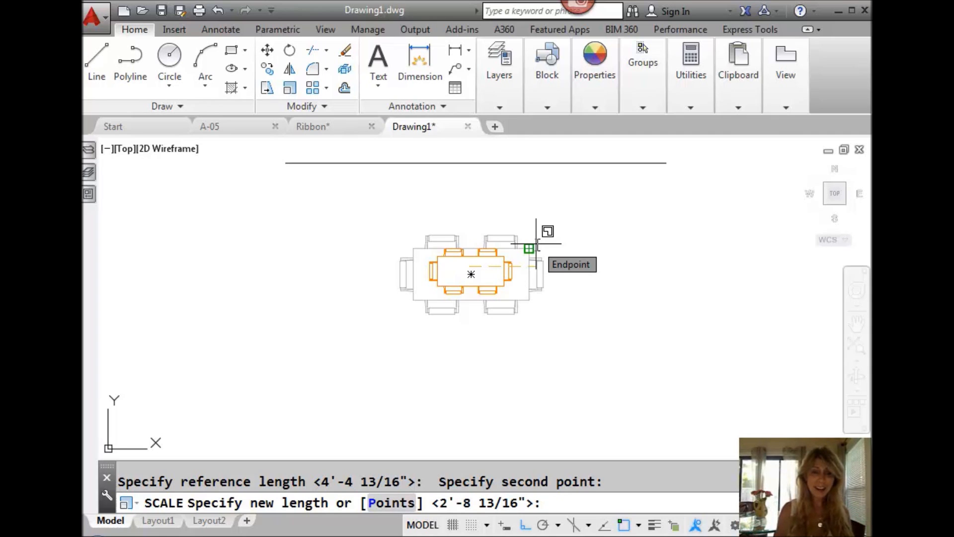
{"action": "type", "text": "5'"}
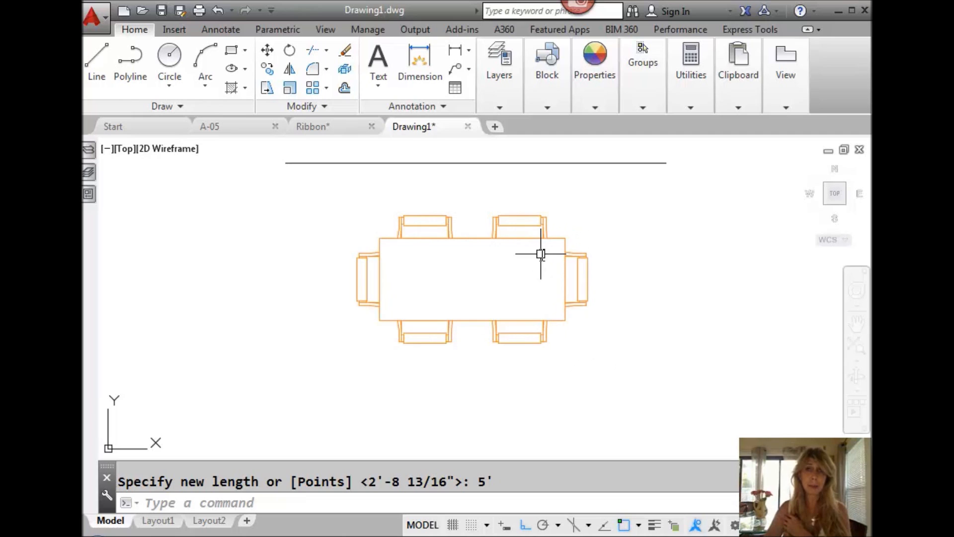
{"action": "mouse_move", "coordinate": [528, 145]}
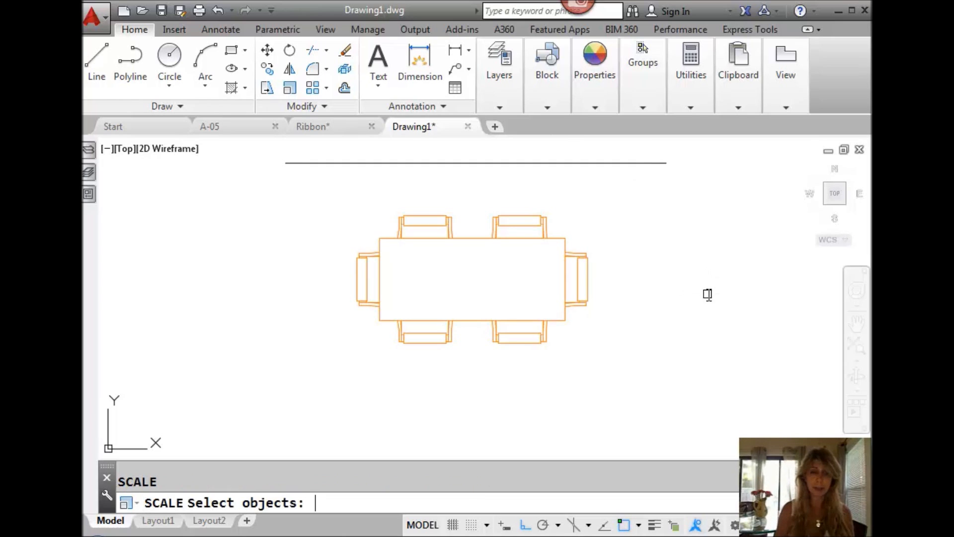
- Rescale the block by reference, taking the tabletop edge's new length from the long line's endpoints
{"action": "type", "text": "p"}
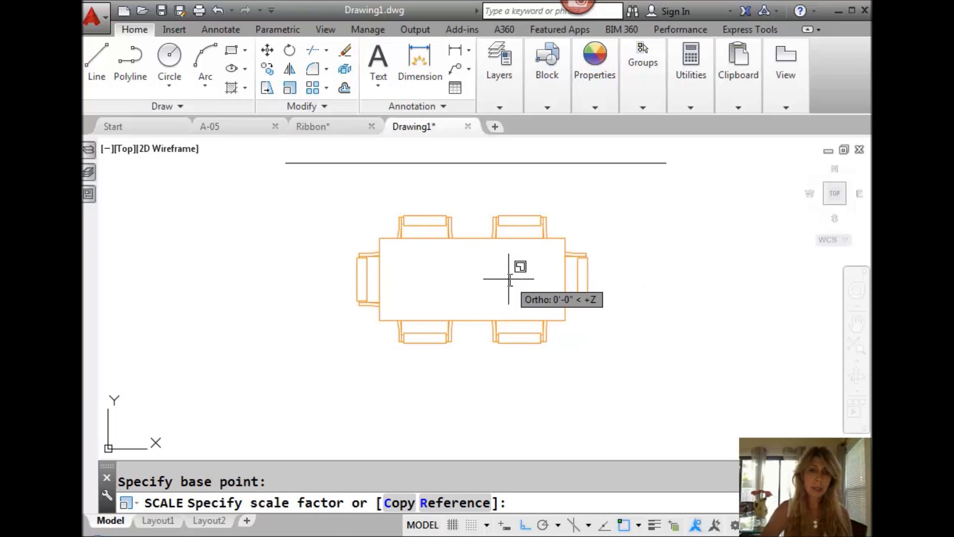
{"action": "type", "text": "r"}
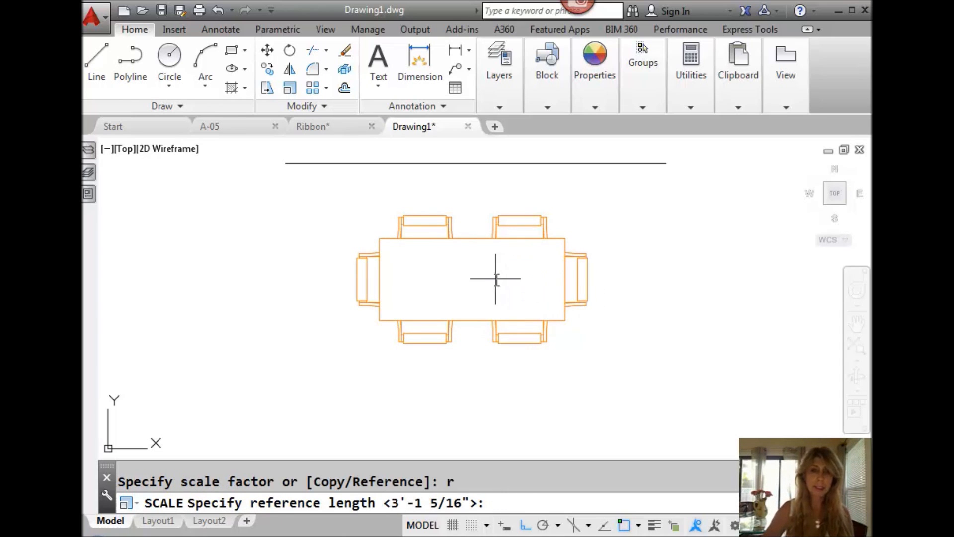
{"action": "mouse_move", "coordinate": [403, 262]}
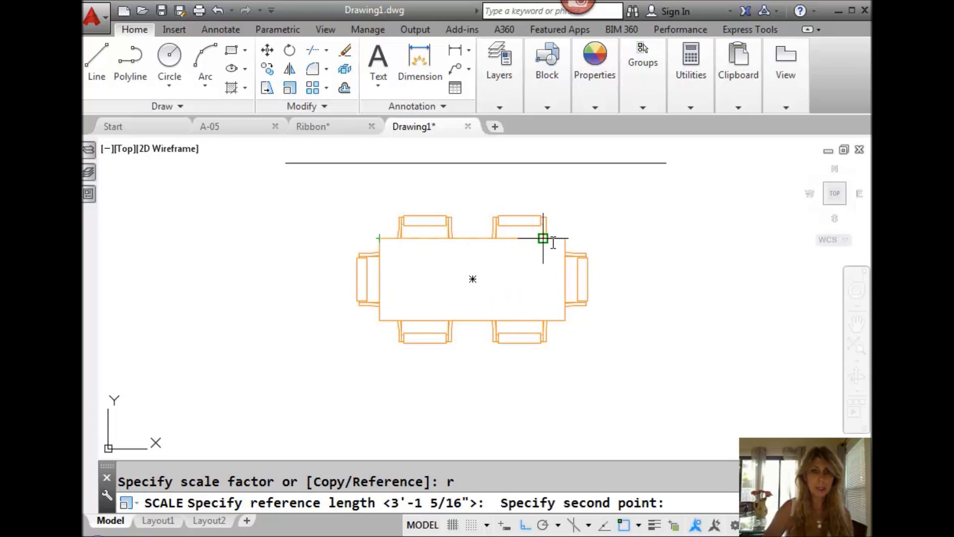
{"action": "left_click", "coordinate": [566, 239]}
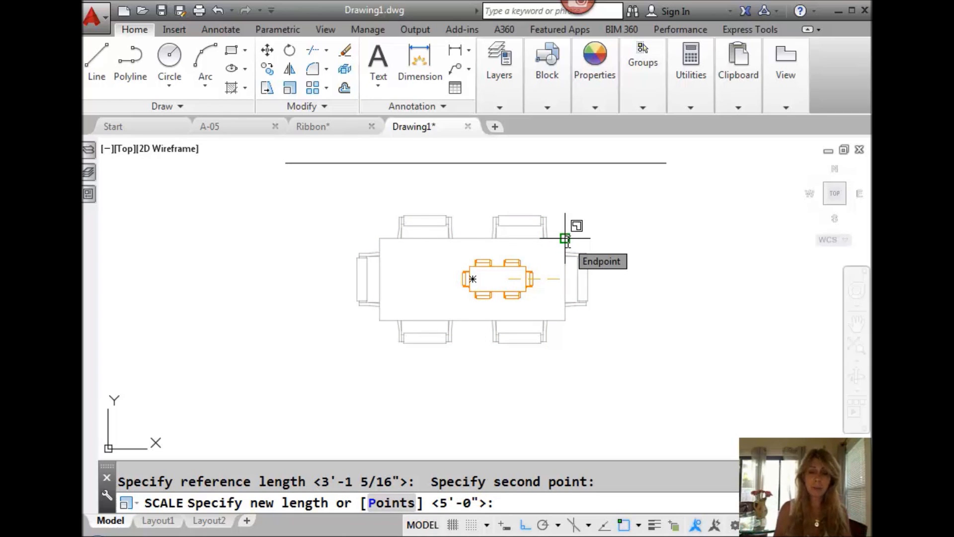
{"action": "type", "text": "p"}
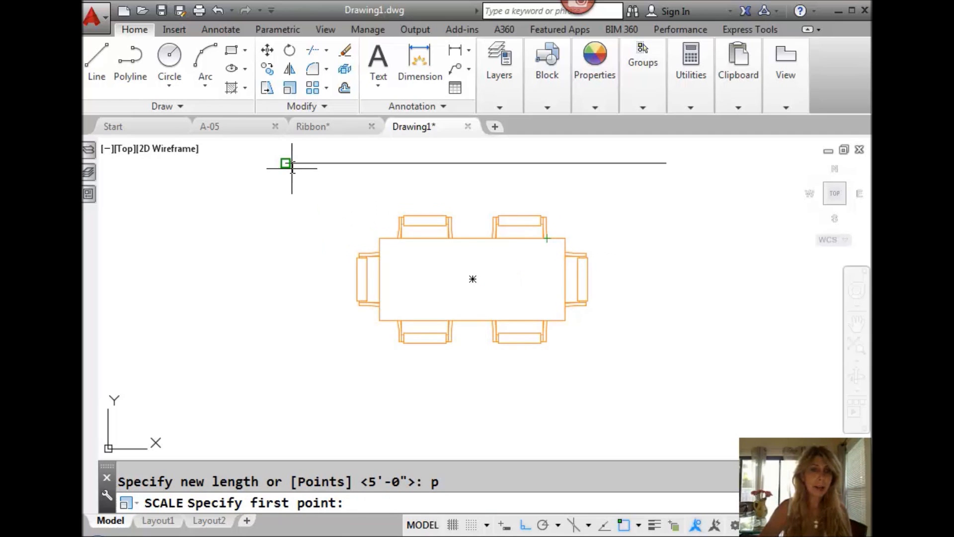
{"action": "left_click", "coordinate": [288, 163]}
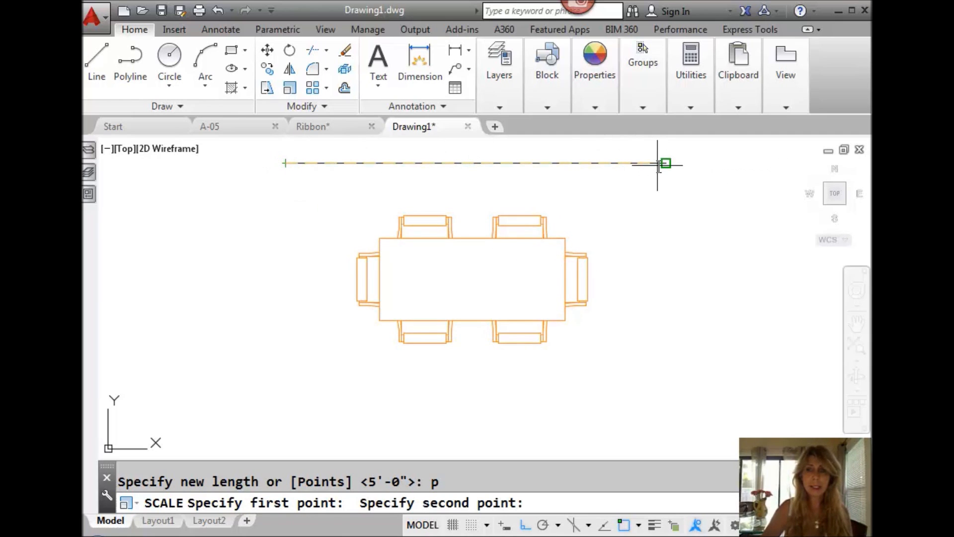